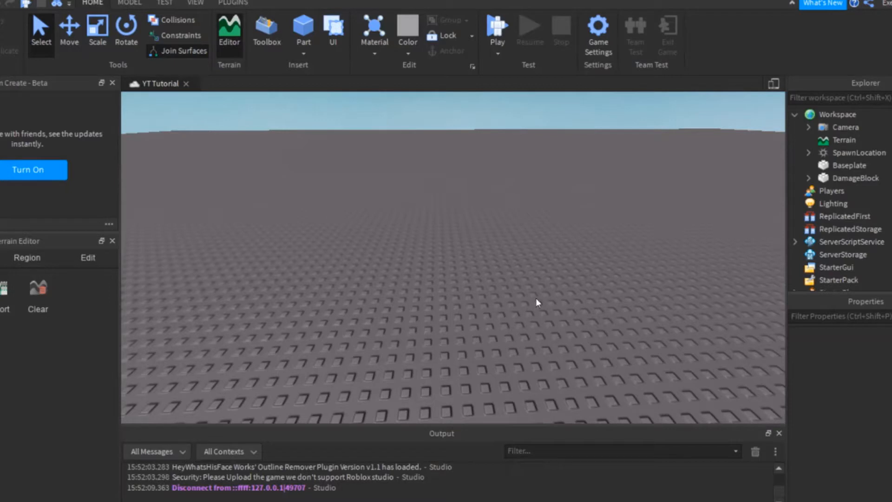
mouse_move(200, 79)
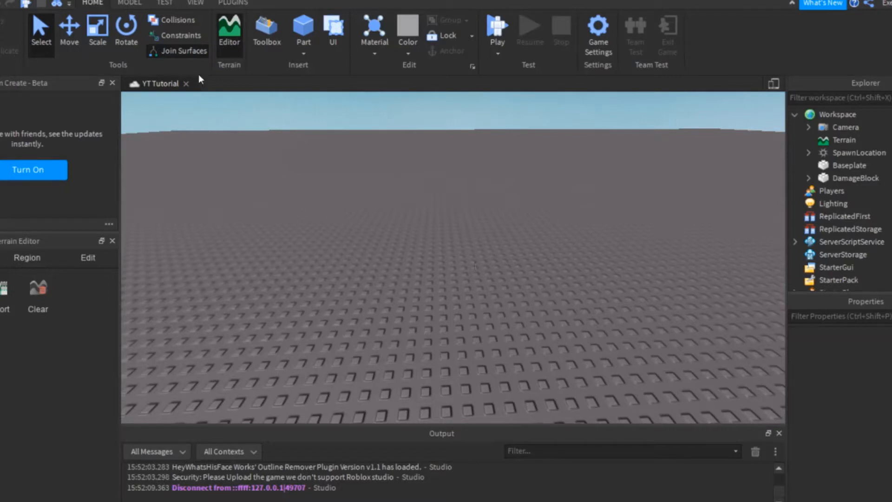
Insert a new block part onto the baseplate from the Home ribbon
left_click(303, 32)
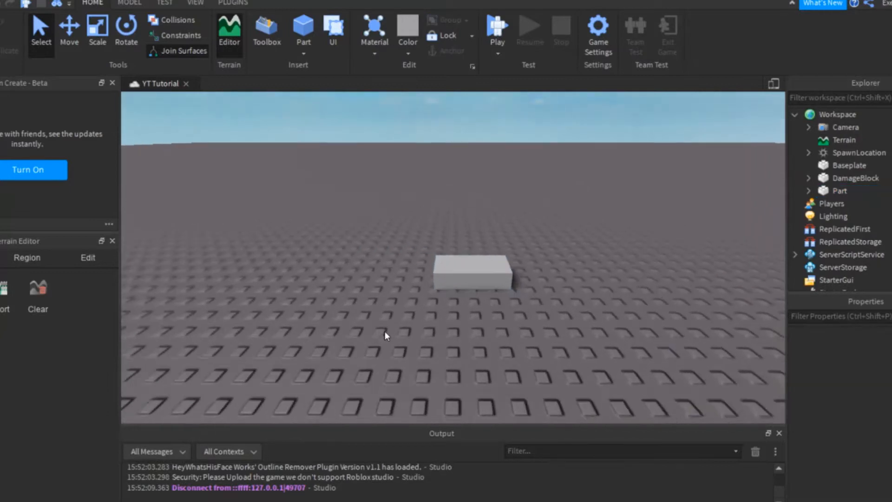
Rename the new part to HealingPowerup in the Explorer
left_click(471, 268)
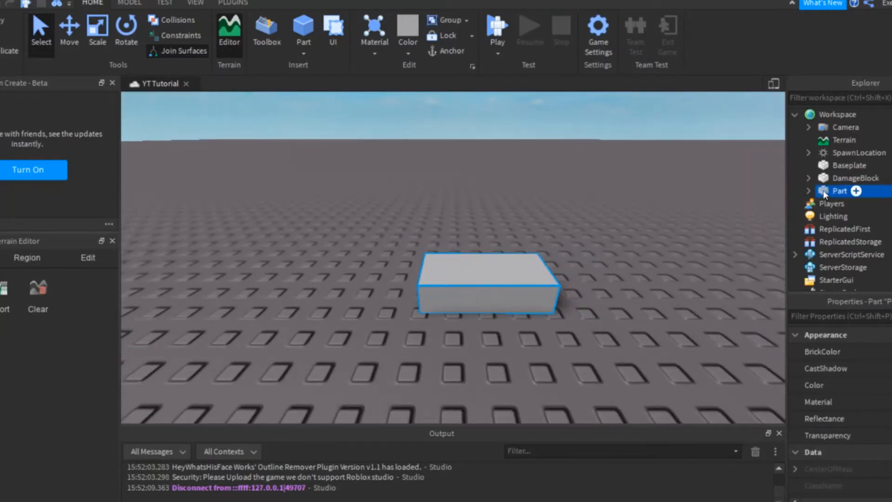
double_click(837, 190)
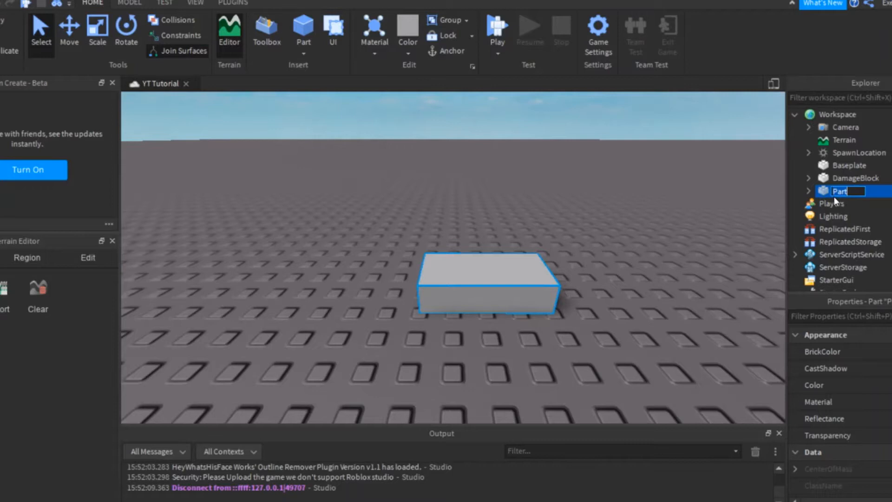
type("HealingPowerup")
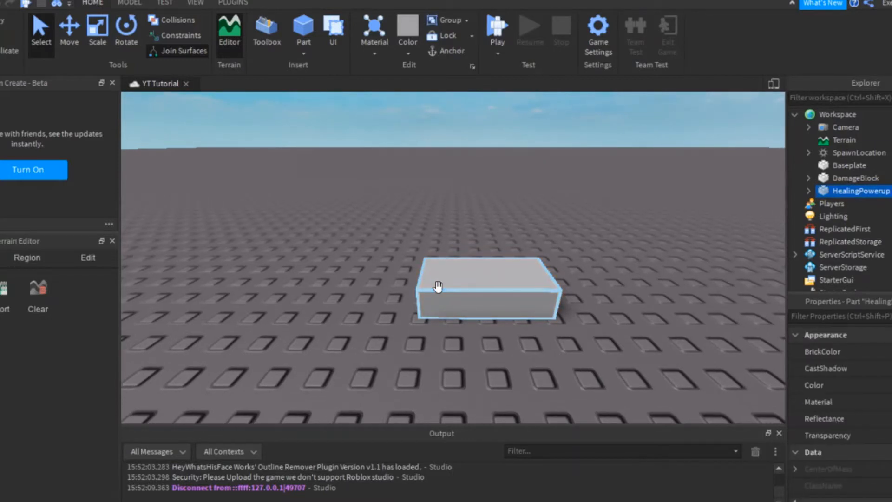
Shape and duplicate the block into a cross, Union it, and make it green Neon
left_click(341, 219)
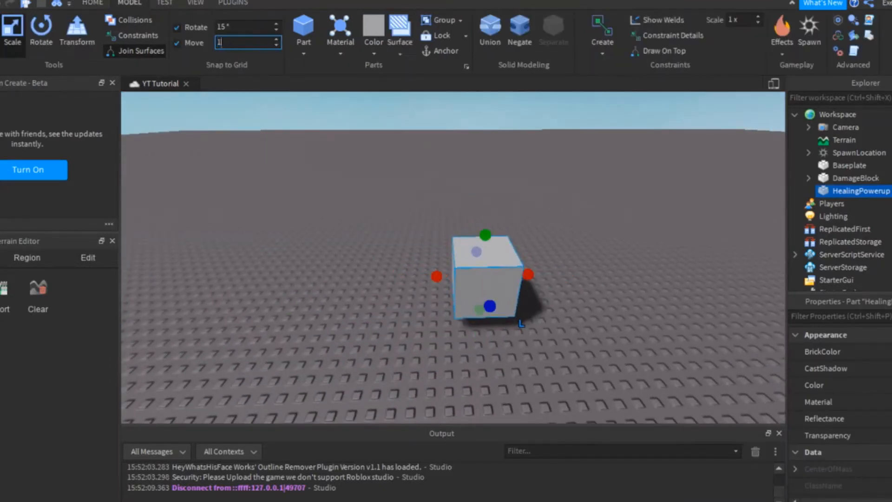
left_click(92, 4)
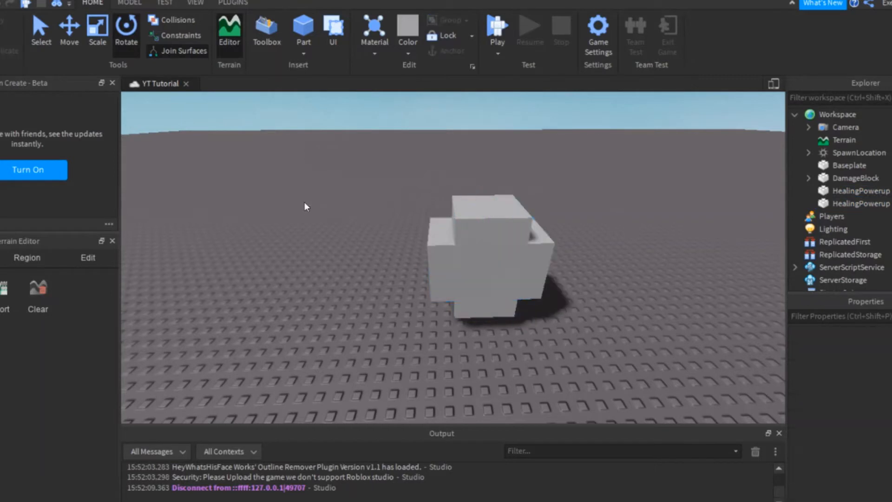
left_click(481, 227)
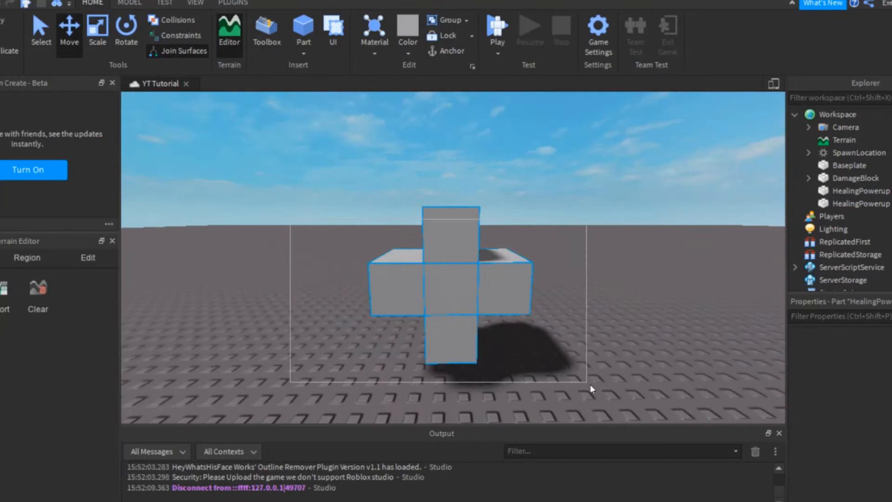
left_click(437, 279)
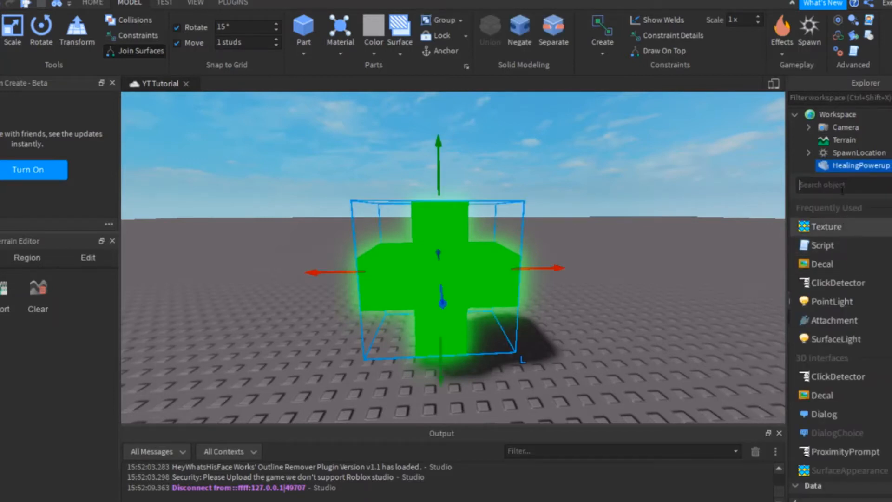
Insert a Script inside HealingPowerup and rename it HealingScript
type("script")
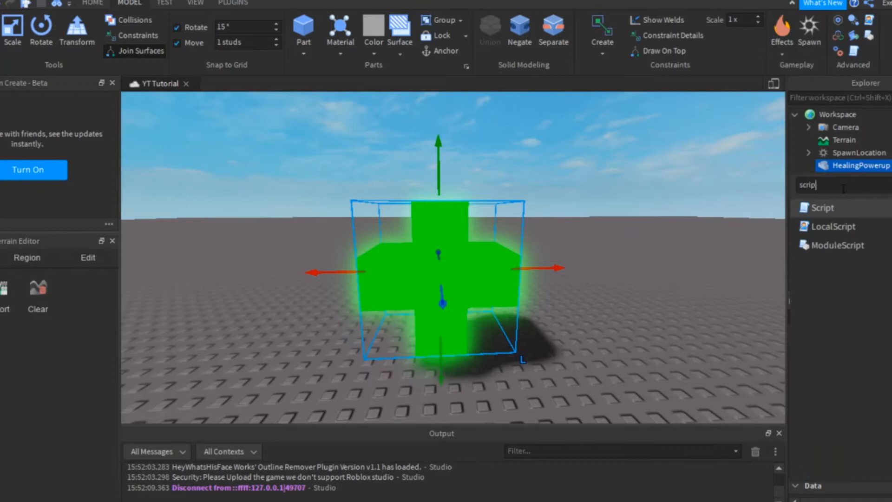
left_click(822, 207)
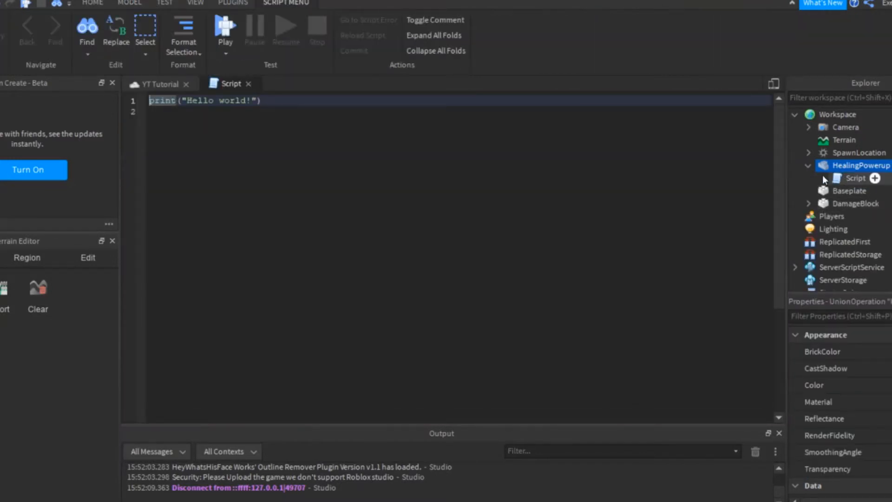
left_click(855, 178)
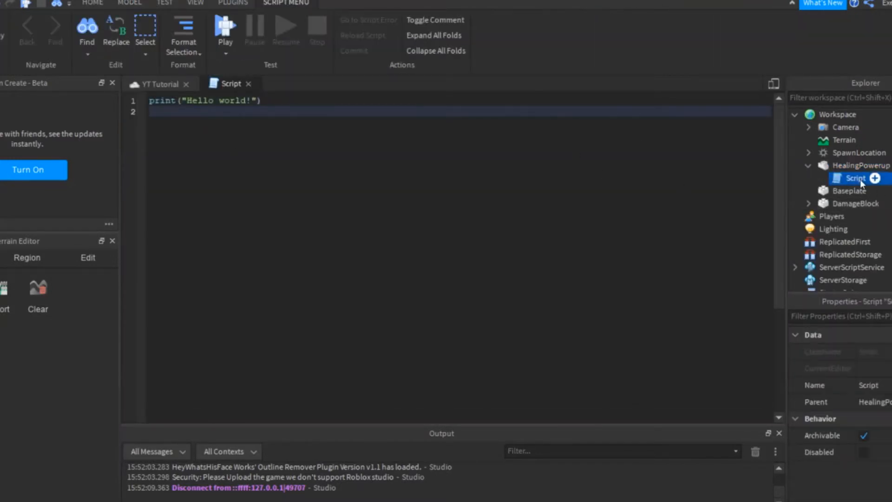
double_click(855, 179)
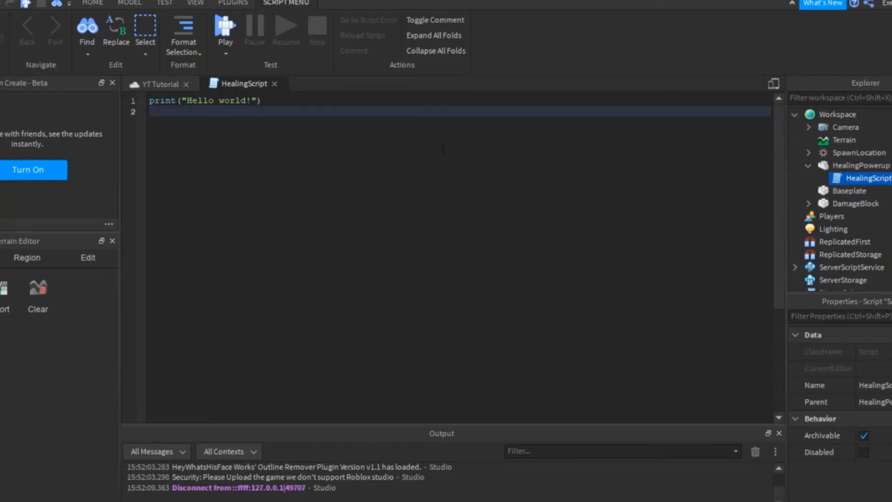
Replace the print line with a debounced heal function checking for a touching humanoid
triple_click(204, 100)
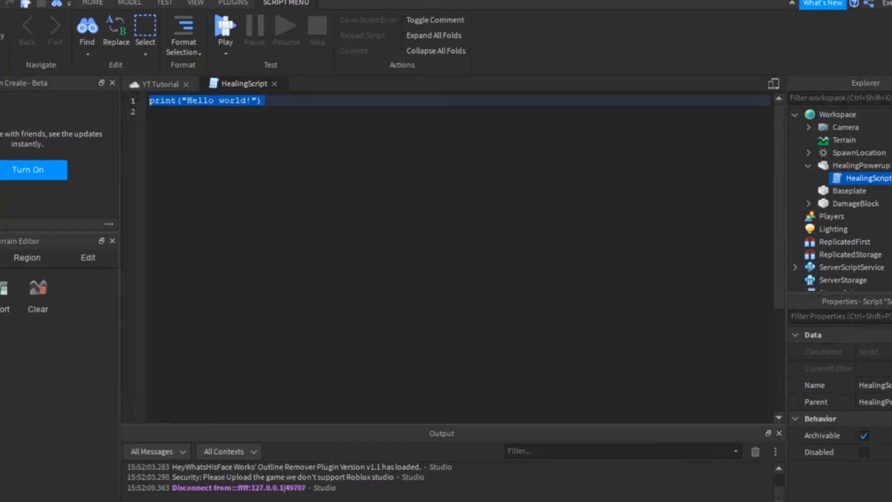
mouse_move(125, 70)
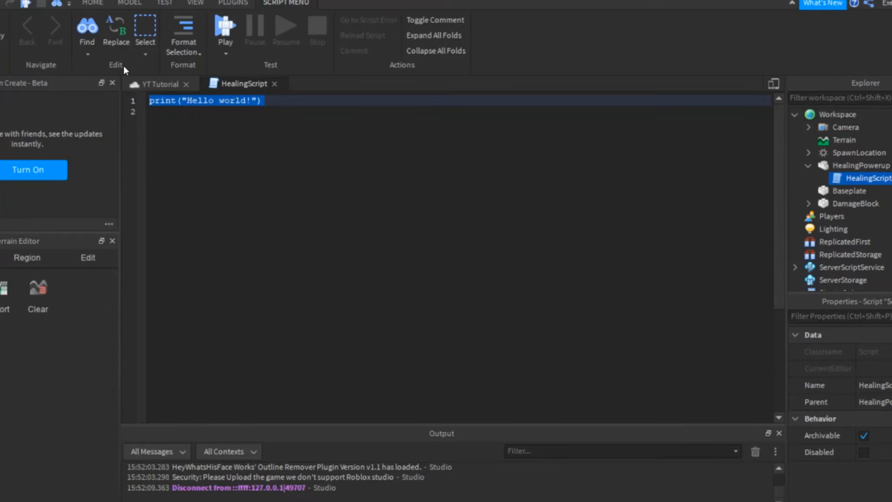
type("local debounce = false")
type("function heal(part")
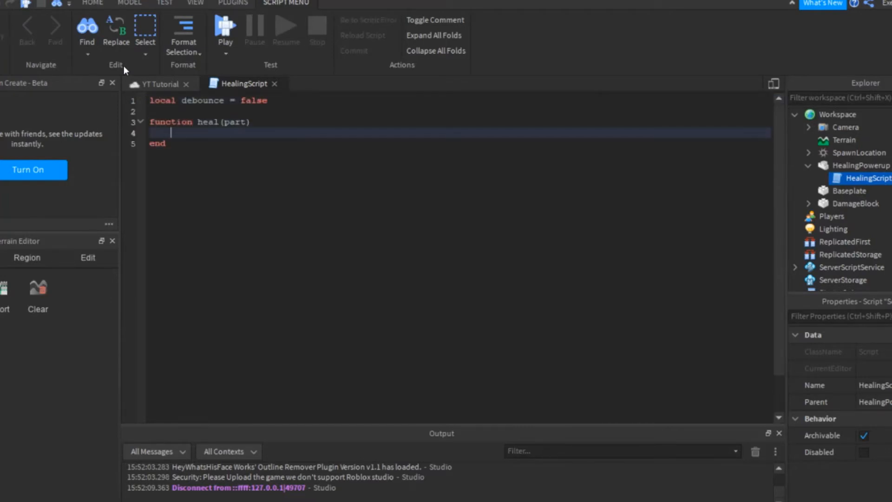
type("local humanoid = part.Parent:FindFirstChild(\"Humanoid")
type("if (")
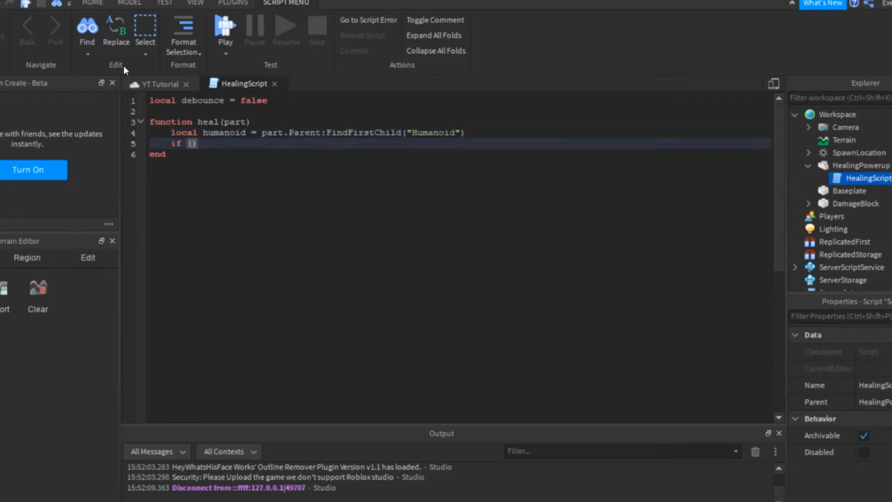
type("humanoid ~= nil) and debounce = fal")
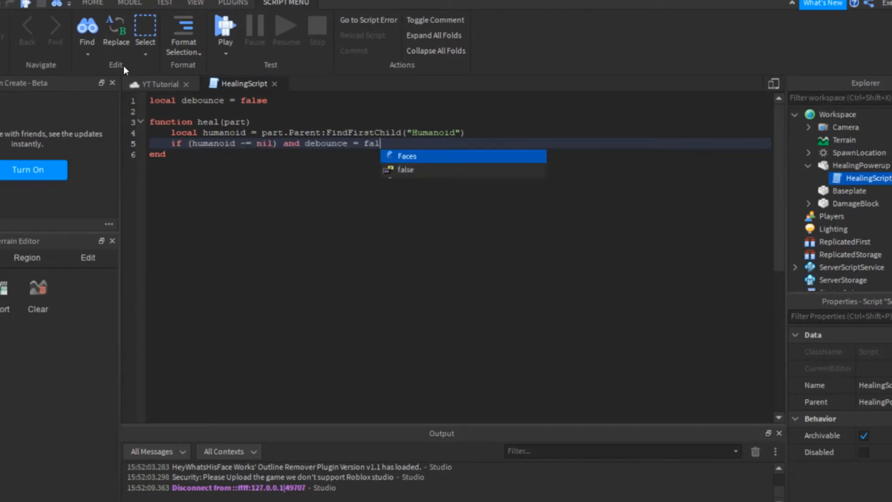
type("== false and humanoid.Health <= 99 then")
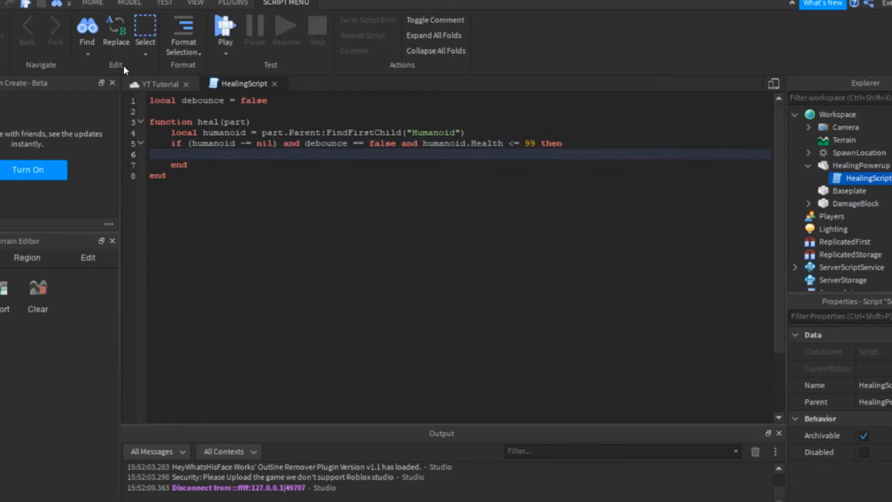
Add 20 health, hide the powerup for five seconds, connect Touched, and start a playtest
type("humanoid.Health = humanoid")
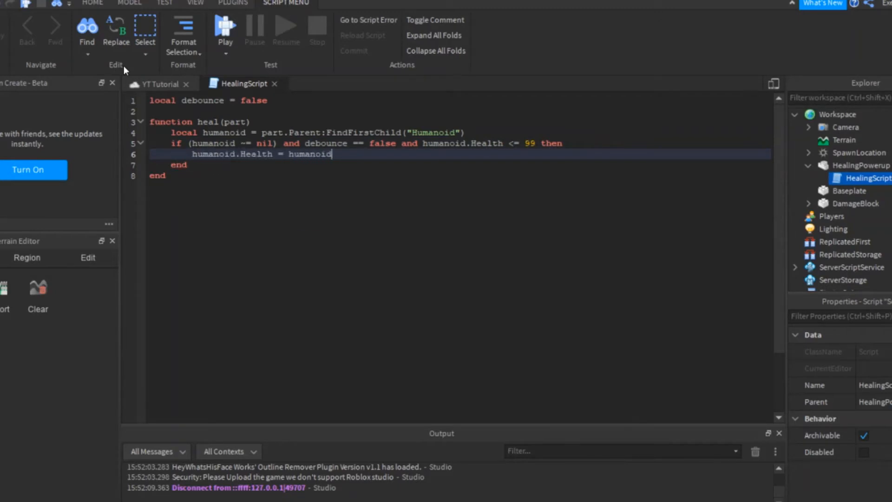
type(".Health + 20 -- change this")
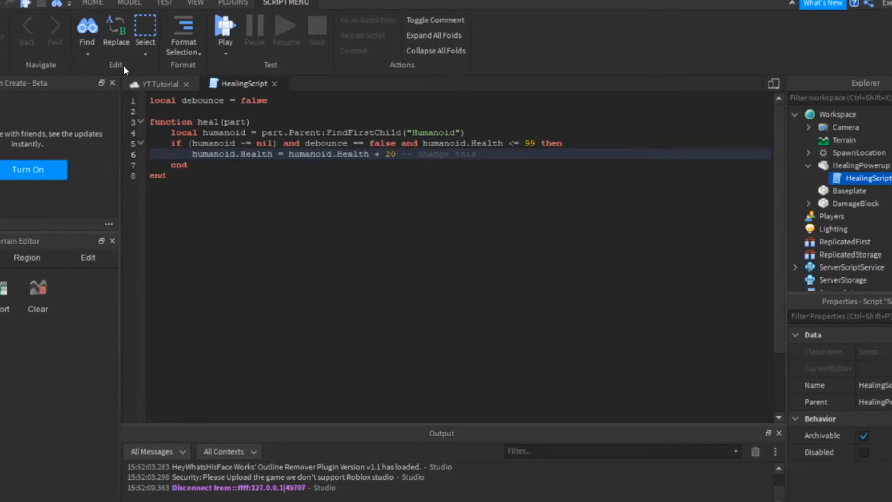
type("value to w")
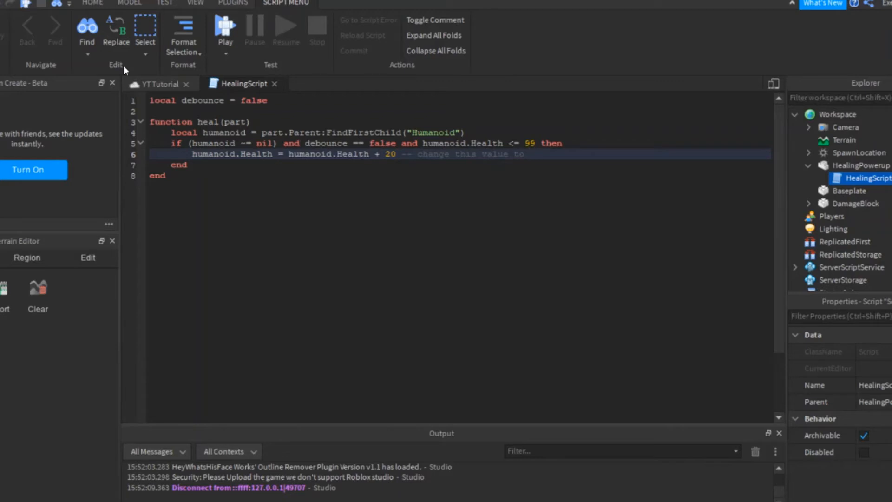
type("script.Parent.Transparency = 1")
type("wait (5")
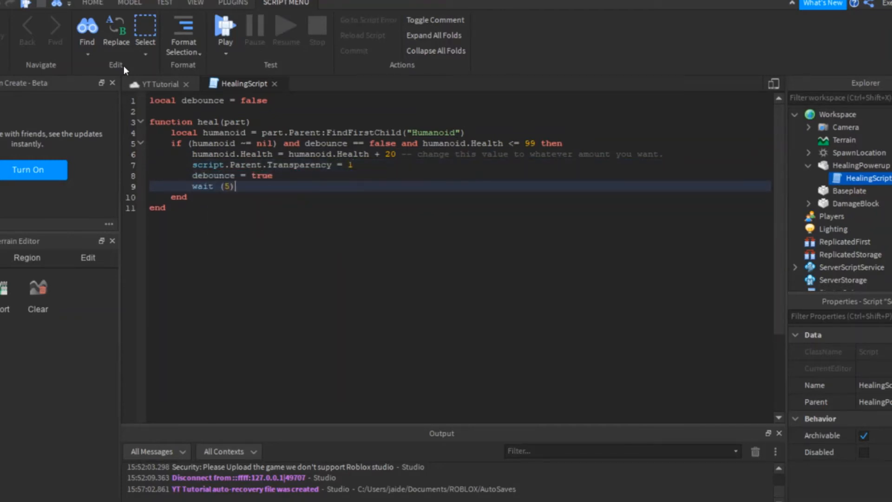
type("-- change to")
type("script.Parent.Touched:connect(heal)")
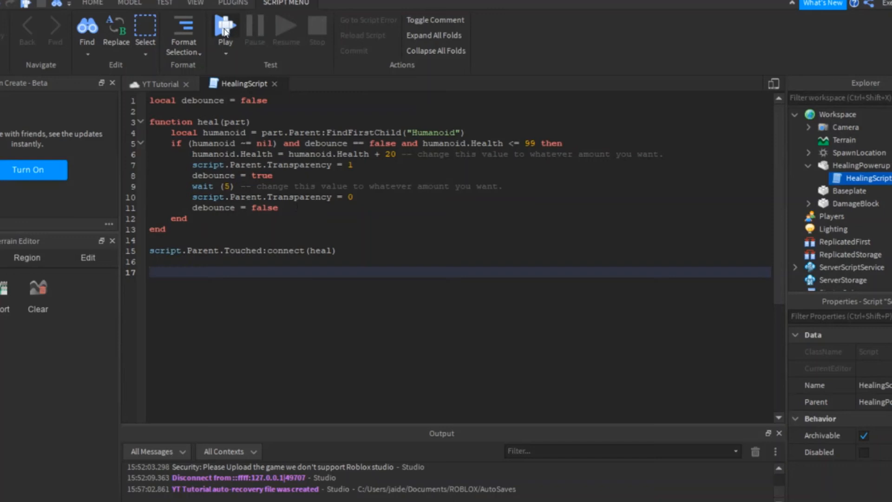
left_click(149, 85)
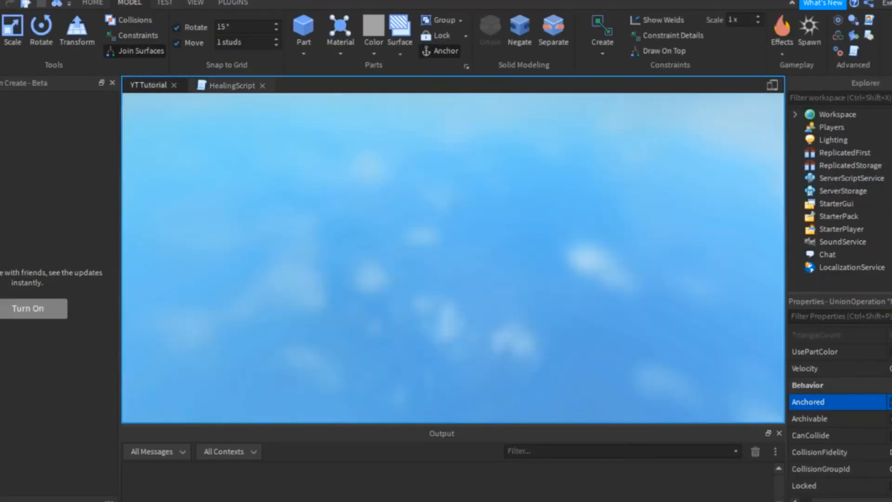